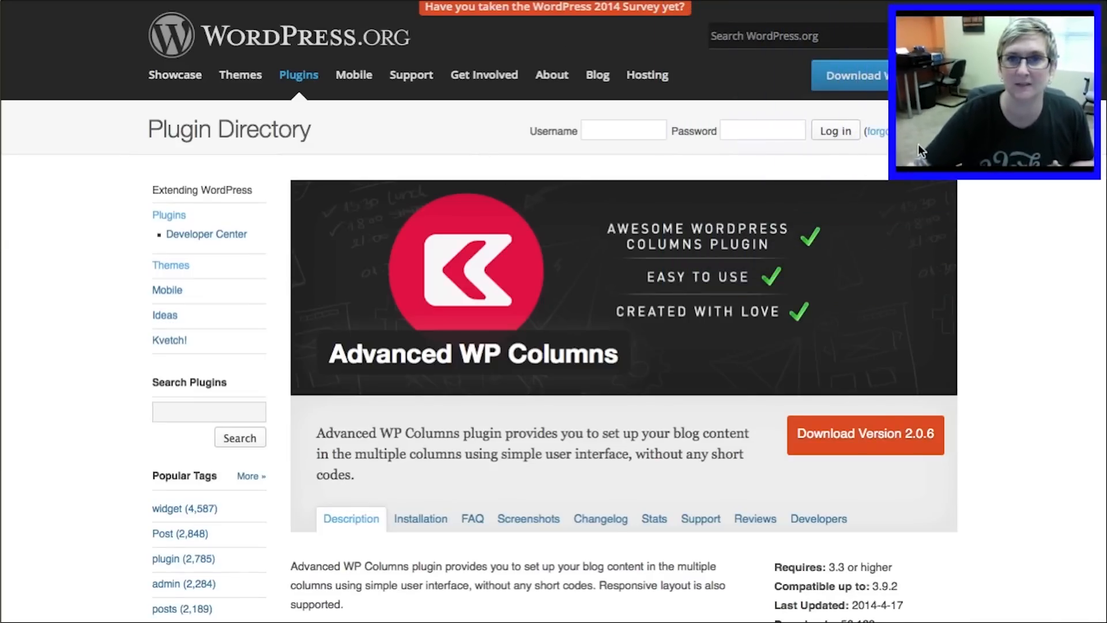
{"action": "mouse_move", "coordinate": [932, 276]}
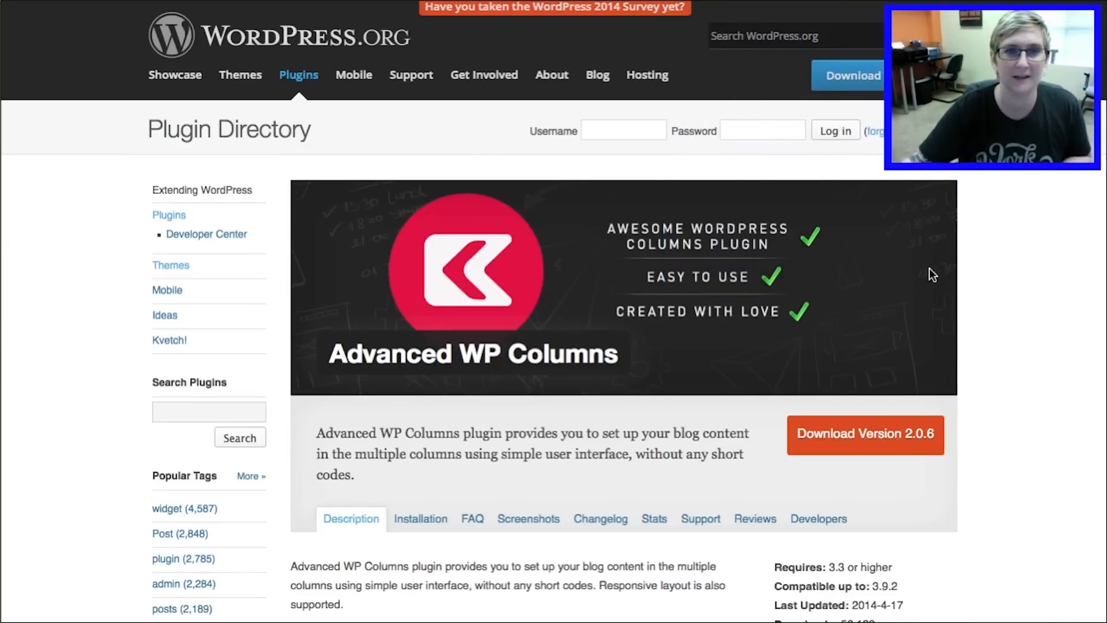
{"action": "mouse_move", "coordinate": [1020, 327]}
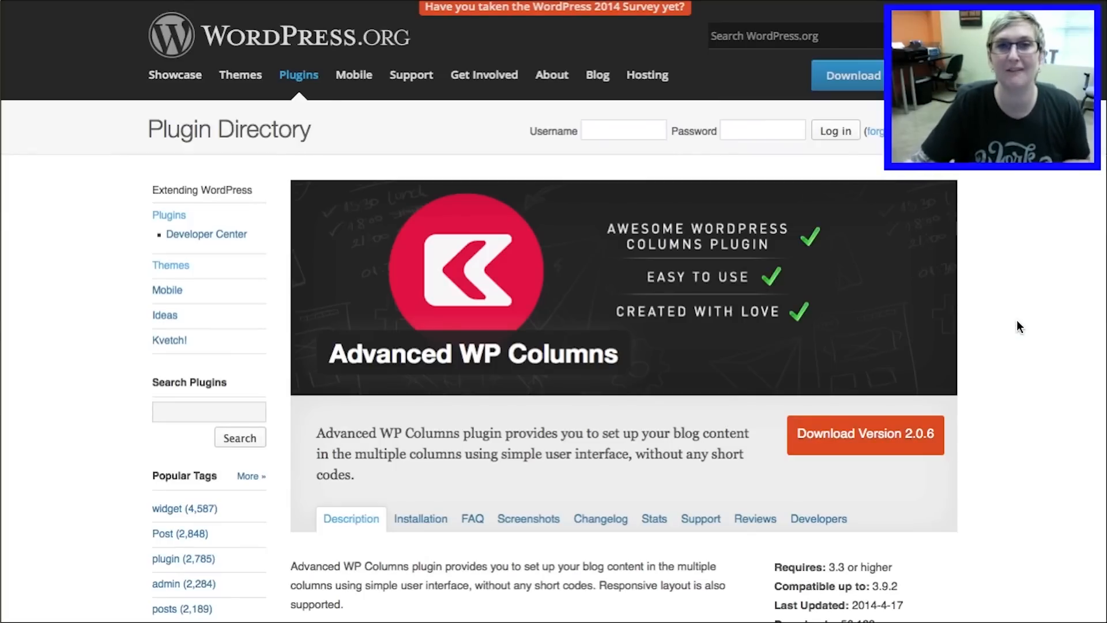
Search the plugin installer for 'advance' and install Advanced WP Columns 2.0.6
{"action": "scroll", "scroll_direction": "down", "scroll_amount": 3}
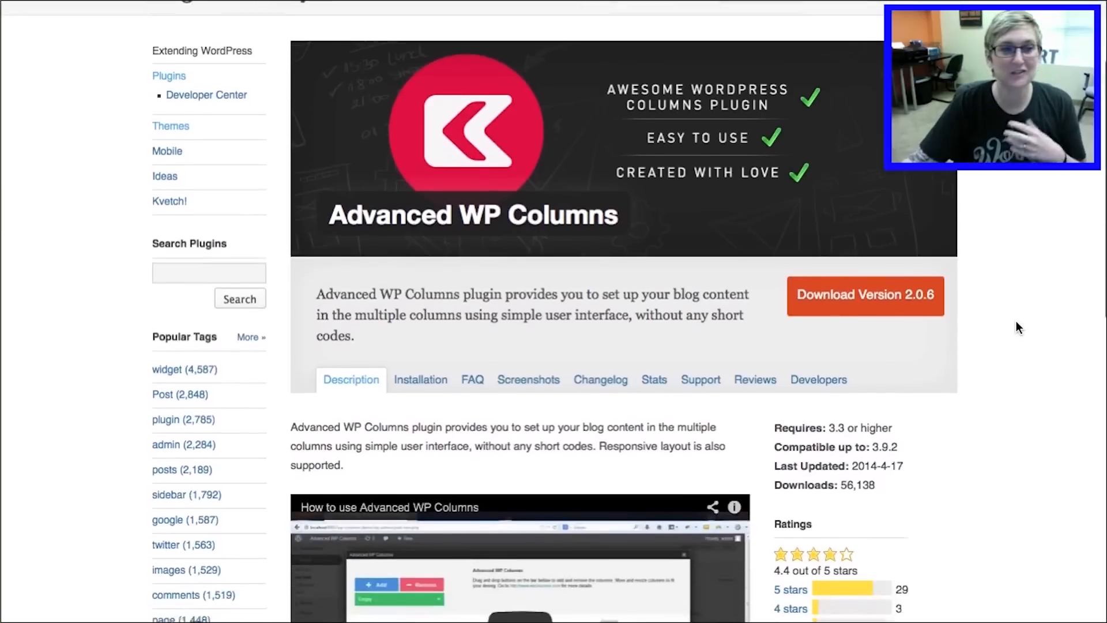
{"action": "scroll", "scroll_direction": "down", "scroll_amount": 3}
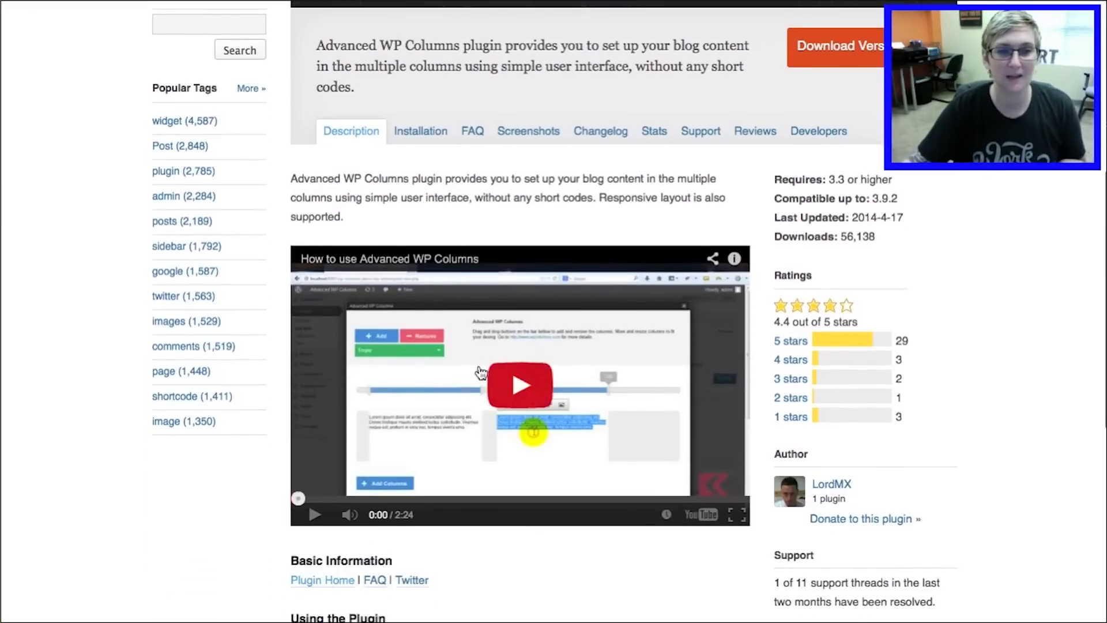
{"action": "scroll", "scroll_direction": "down", "scroll_amount": 3}
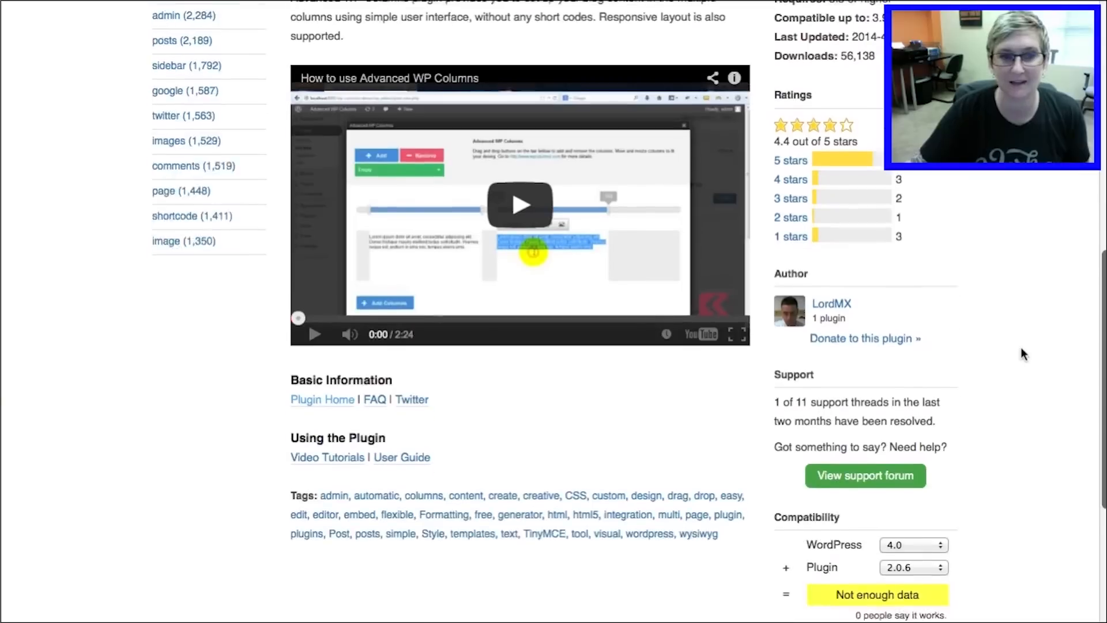
{"action": "scroll", "scroll_direction": "up", "scroll_amount": 3}
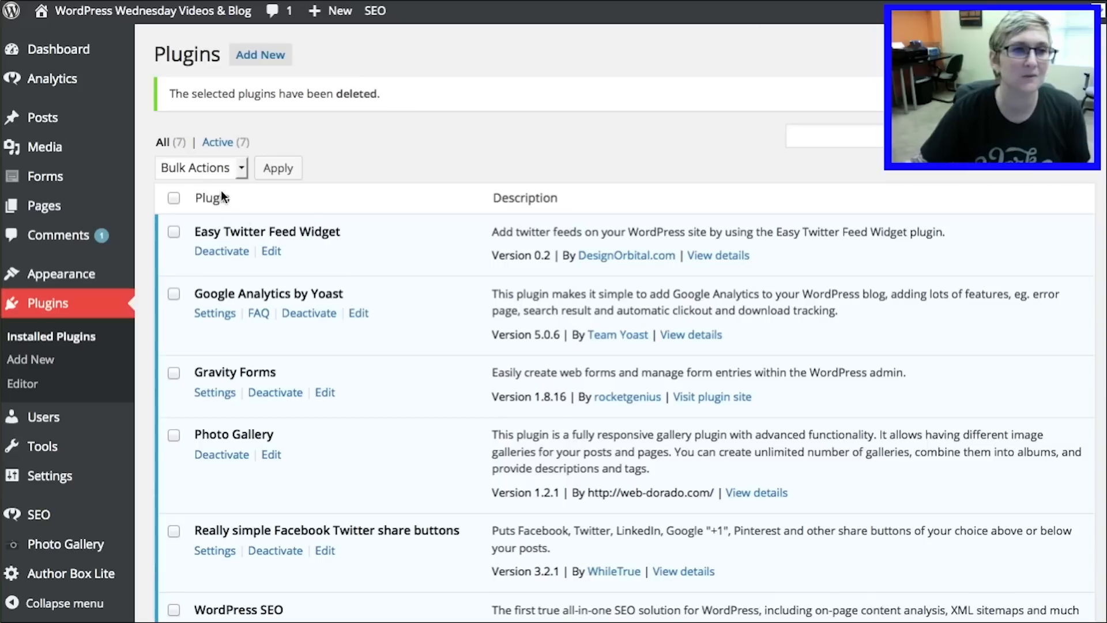
{"action": "mouse_move", "coordinate": [50, 336]}
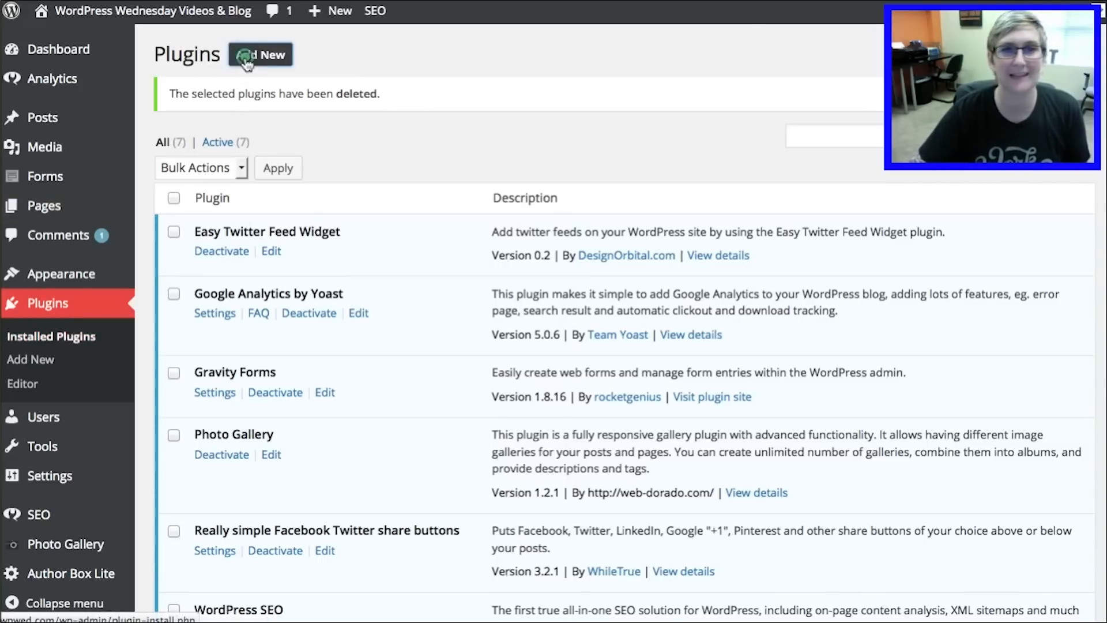
{"action": "left_click", "coordinate": [260, 54]}
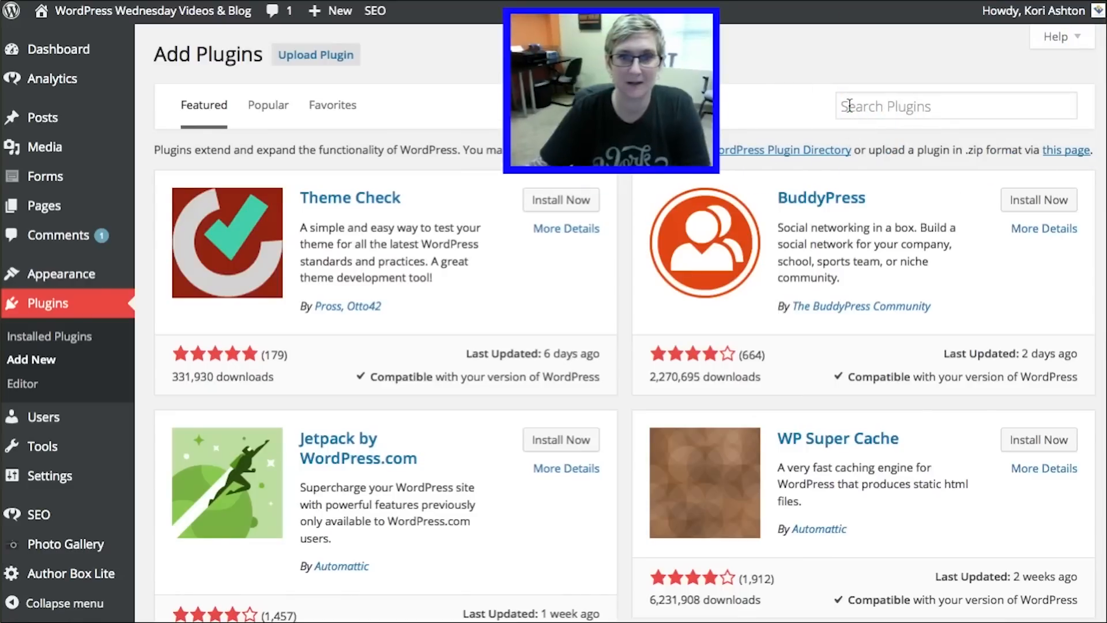
{"action": "type", "text": "advanced wp columns"}
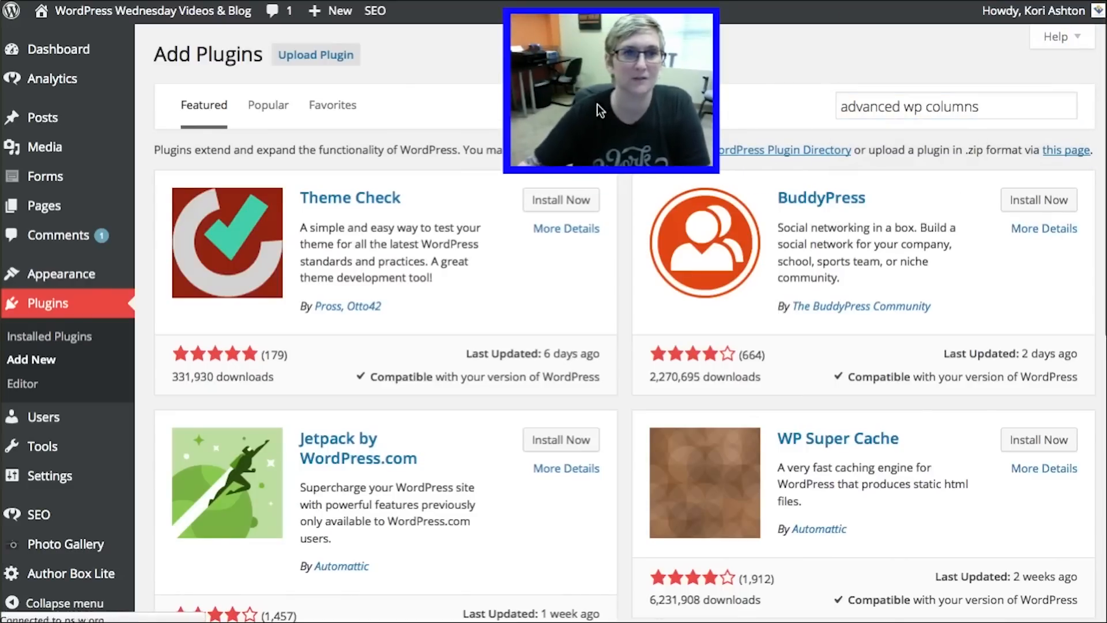
{"action": "key", "text": "Enter"}
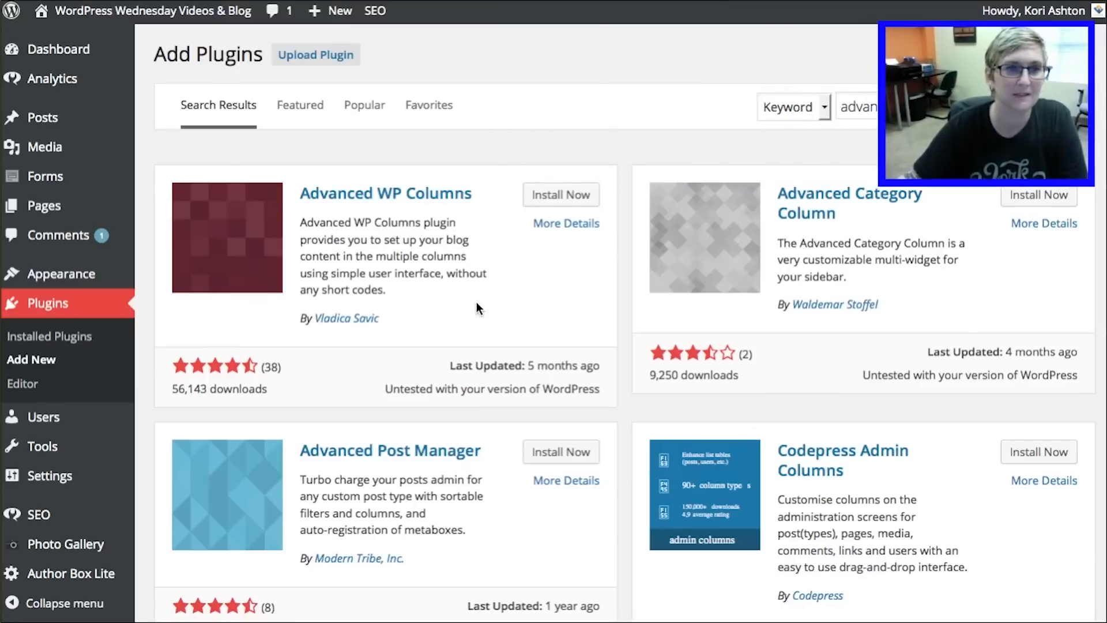
{"action": "left_click", "coordinate": [560, 194]}
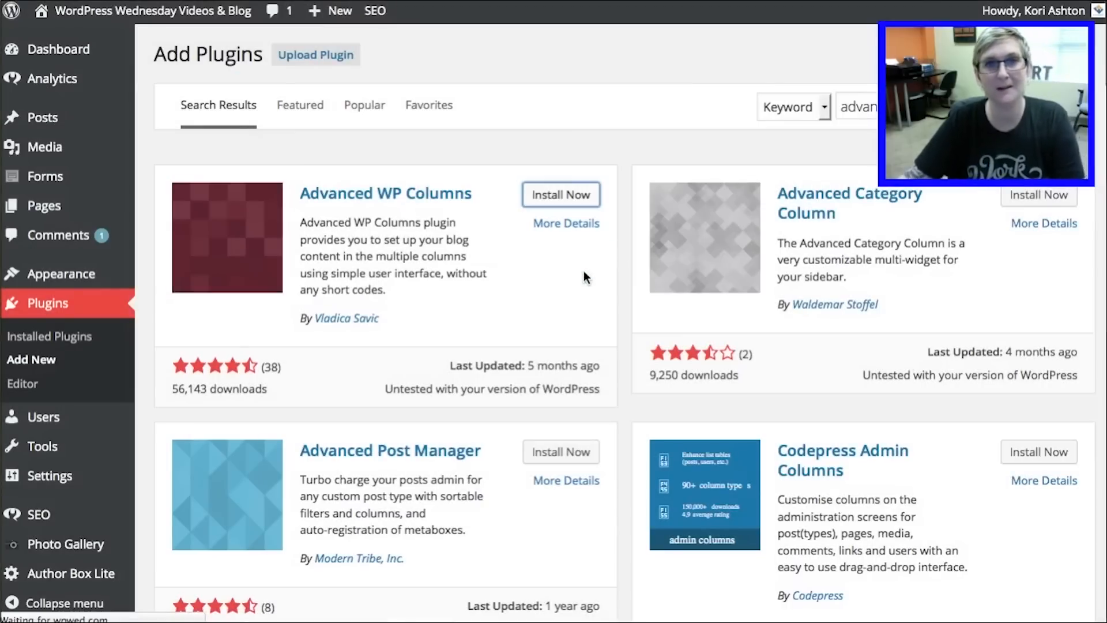
{"action": "left_click", "coordinate": [561, 194]}
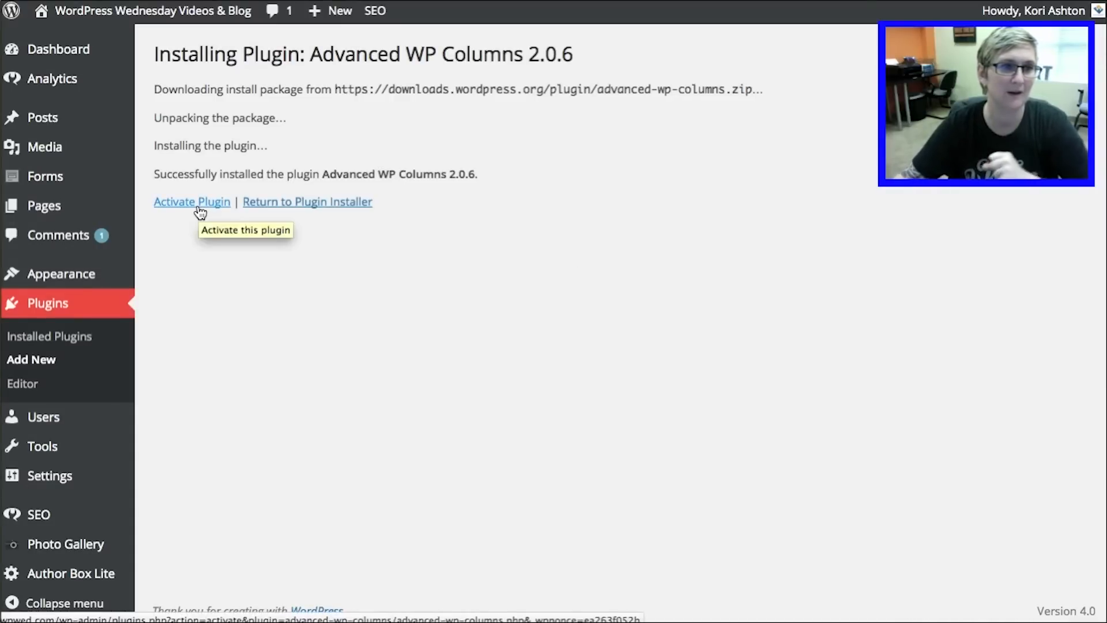
Activate Advanced WP Columns and go to the All Pages list
{"action": "left_click", "coordinate": [192, 201]}
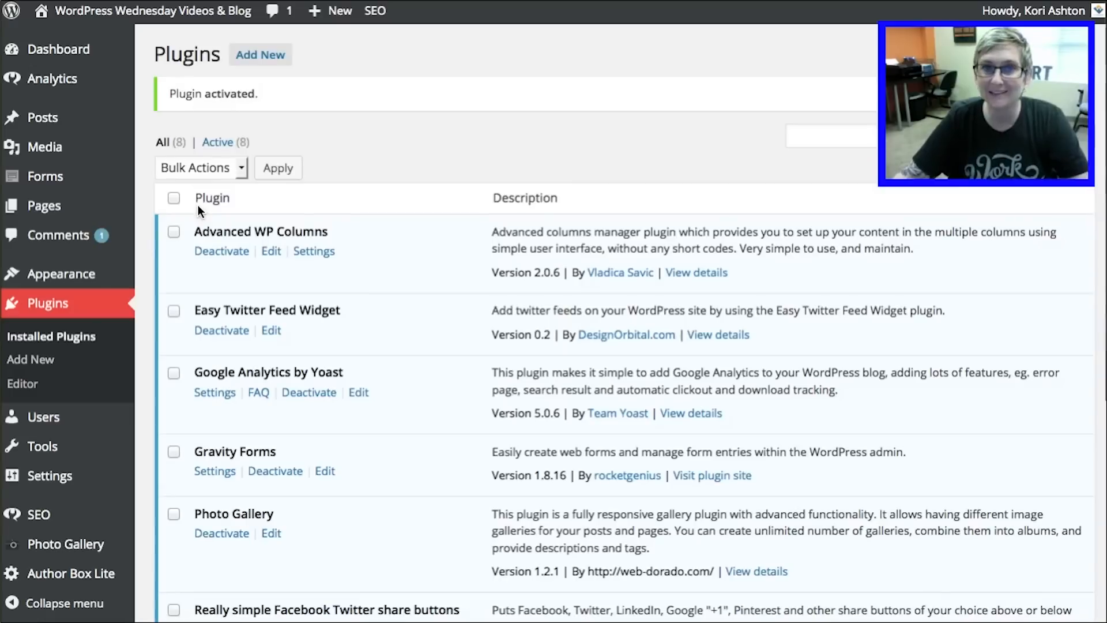
{"action": "scroll", "scroll_direction": "down", "scroll_amount": 3}
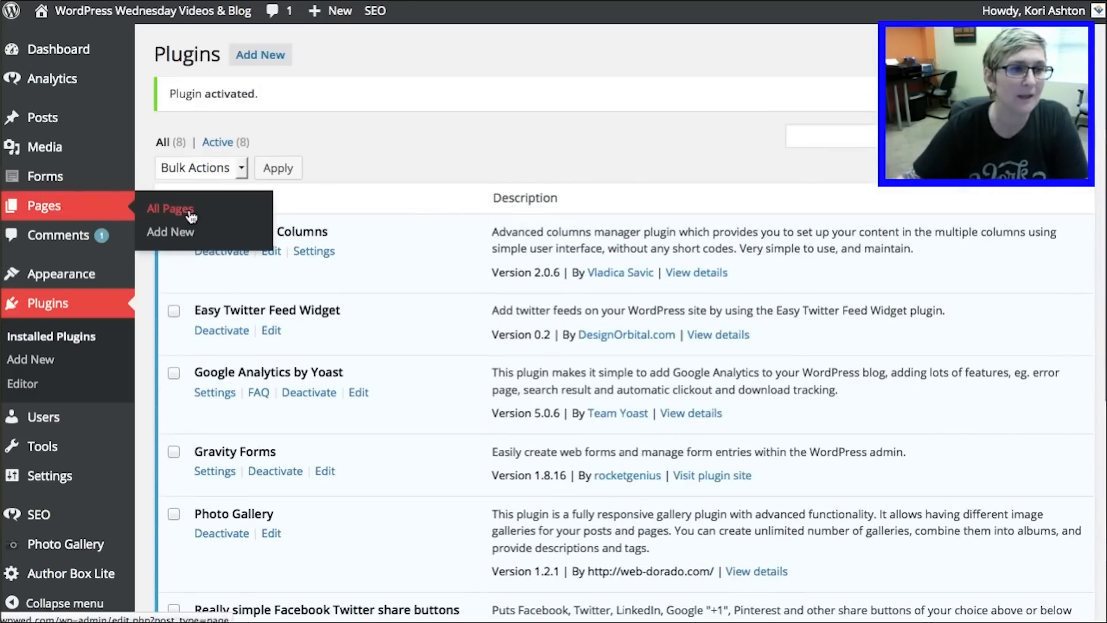
{"action": "left_click", "coordinate": [170, 208]}
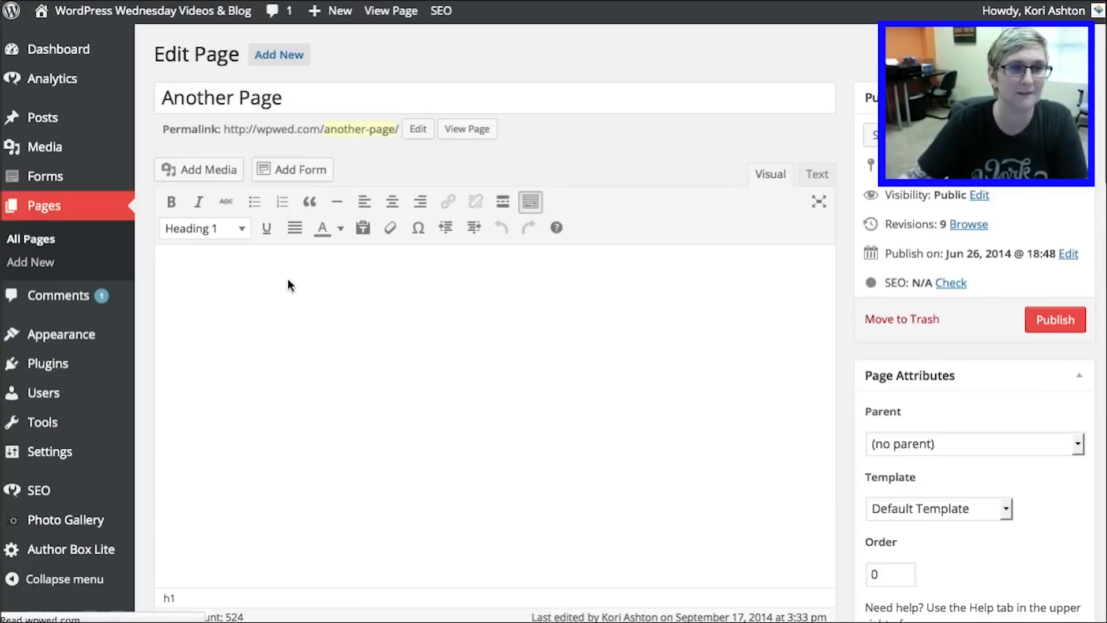
Scroll through Another Page while clearing its header and Judo text
{"action": "scroll", "scroll_direction": "down", "scroll_amount": 3}
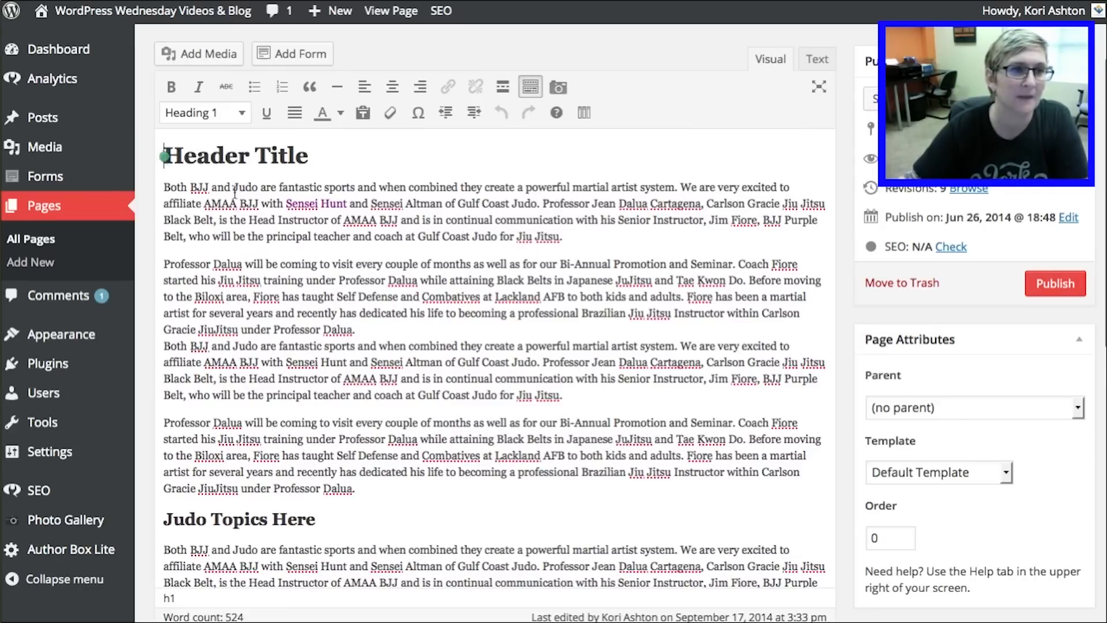
{"action": "scroll", "scroll_direction": "down", "scroll_amount": 3}
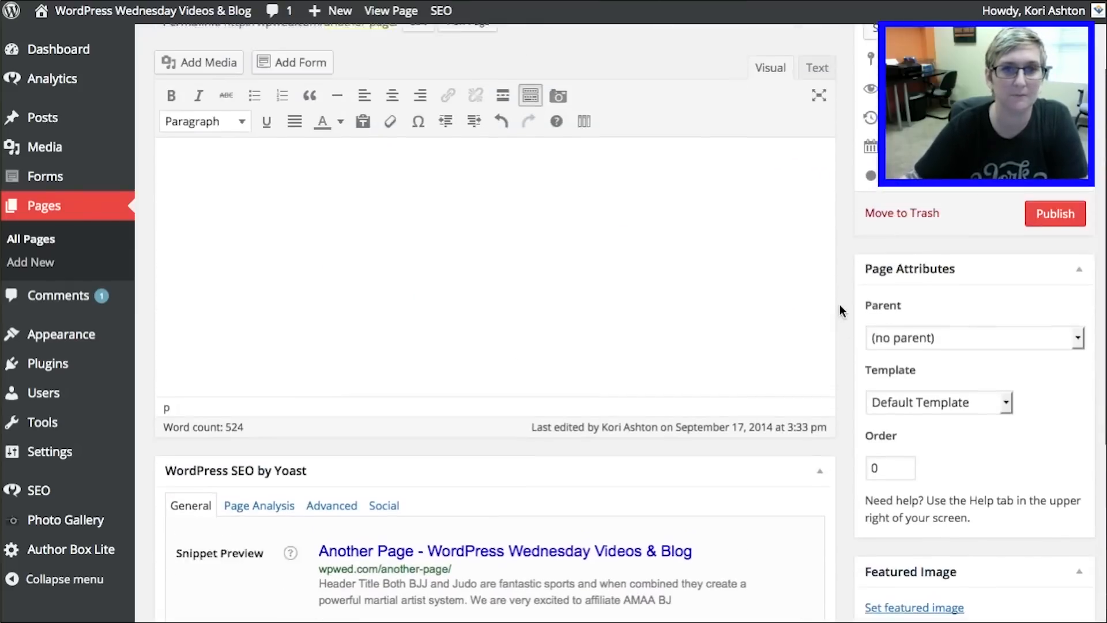
{"action": "scroll", "scroll_direction": "up", "scroll_amount": 3}
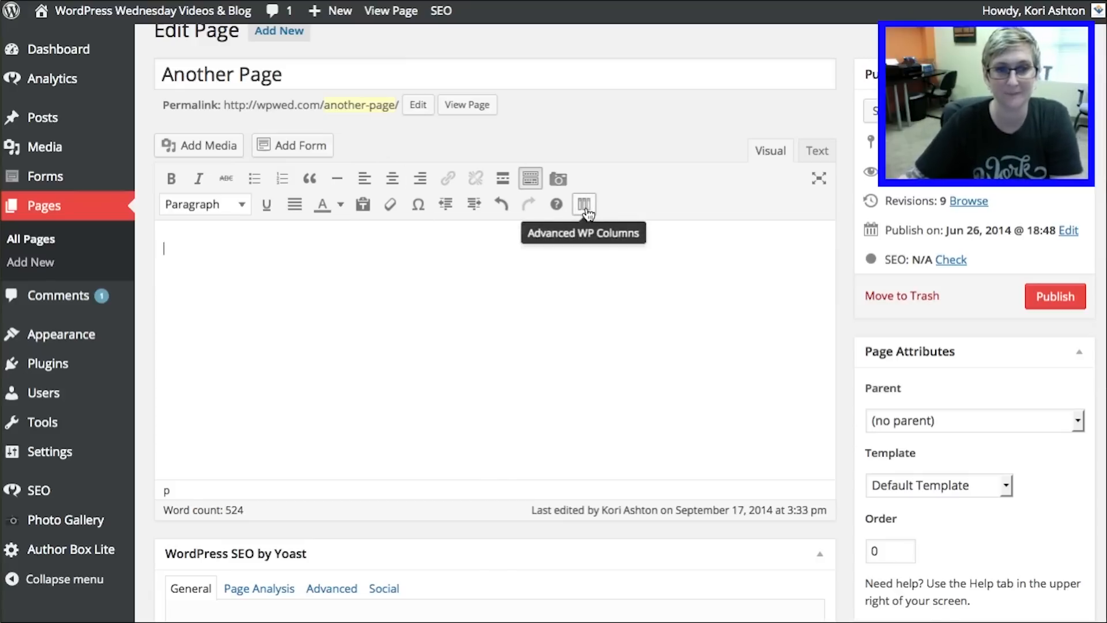
In the Advanced WP Columns builder, size column one to span 0–465
{"action": "left_click", "coordinate": [584, 204]}
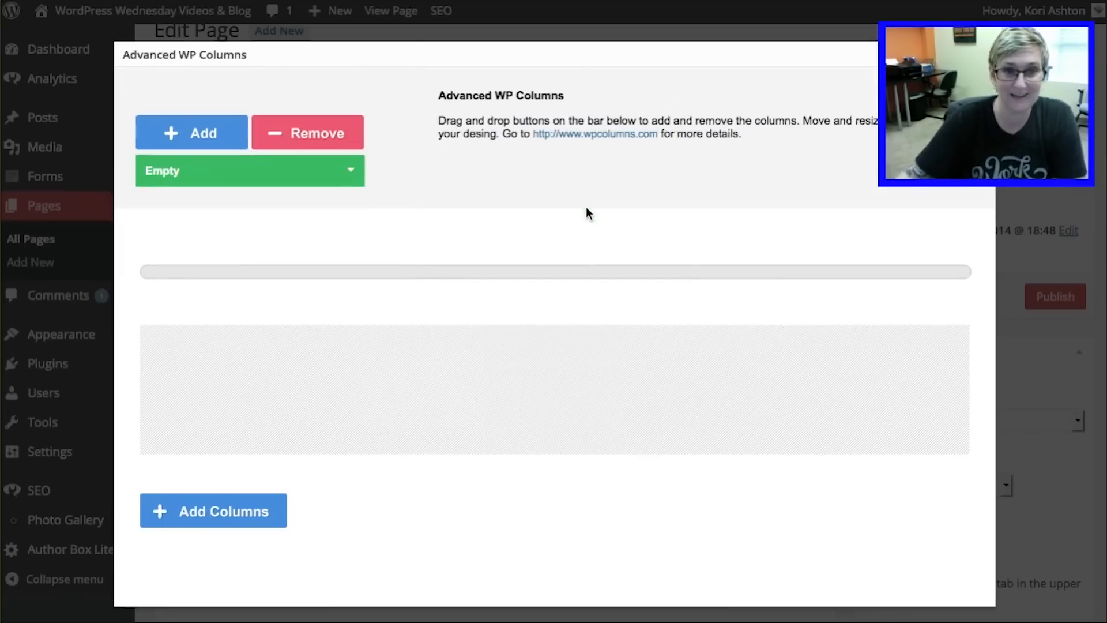
{"action": "mouse_move", "coordinate": [551, 215]}
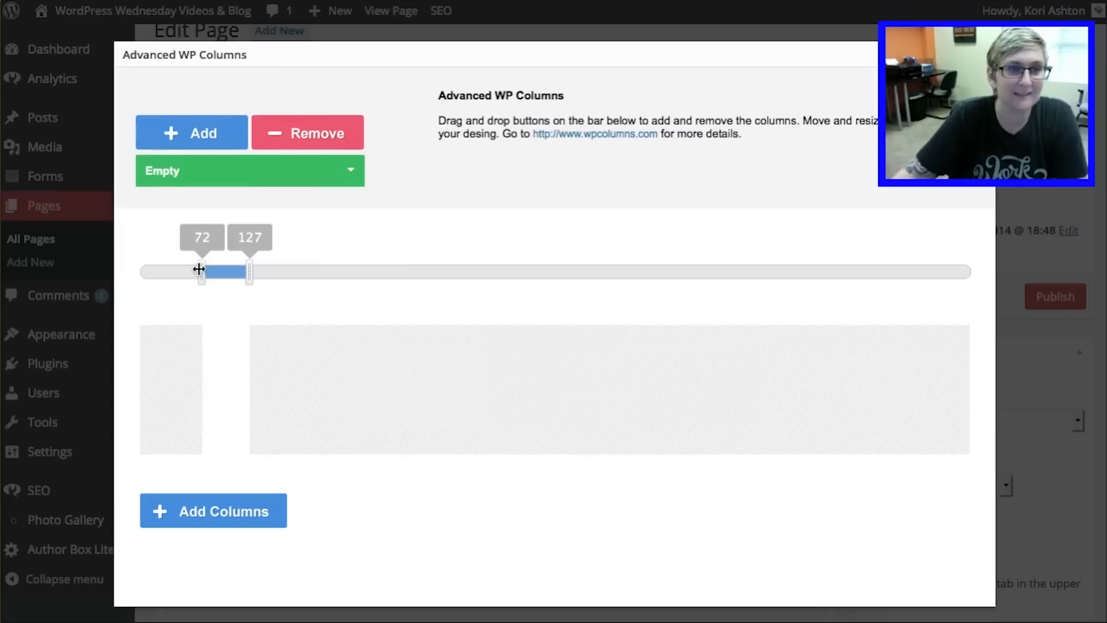
{"action": "left_click_drag", "start_coordinate": [201, 271], "coordinate": [146, 271]}
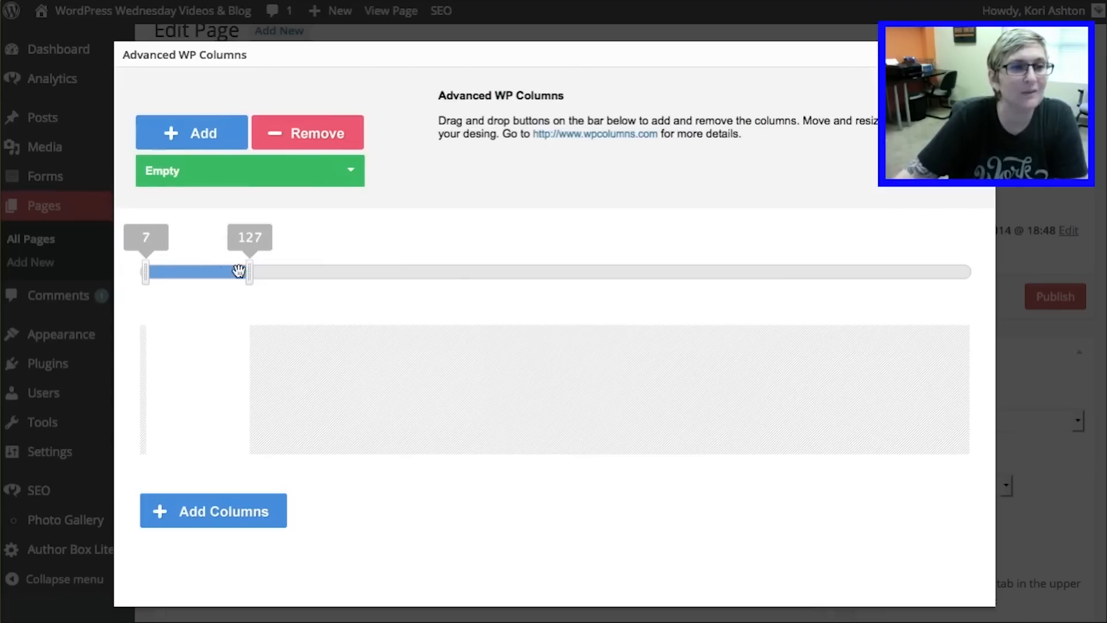
{"action": "left_click_drag", "start_coordinate": [146, 271], "coordinate": [139, 272]}
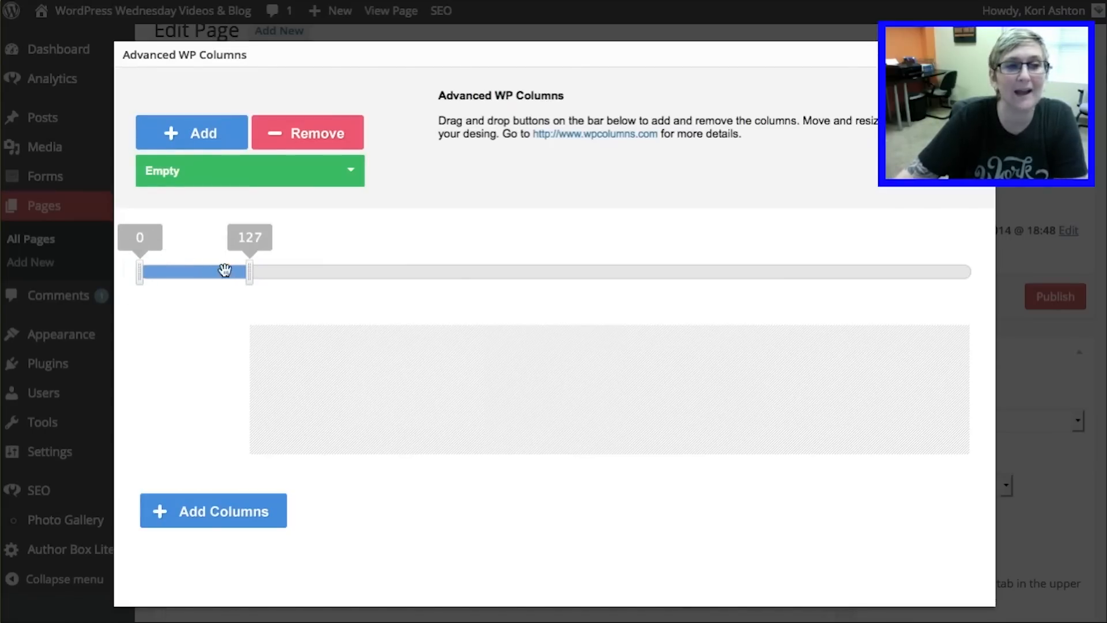
{"action": "left_click_drag", "start_coordinate": [249, 271], "coordinate": [341, 270]}
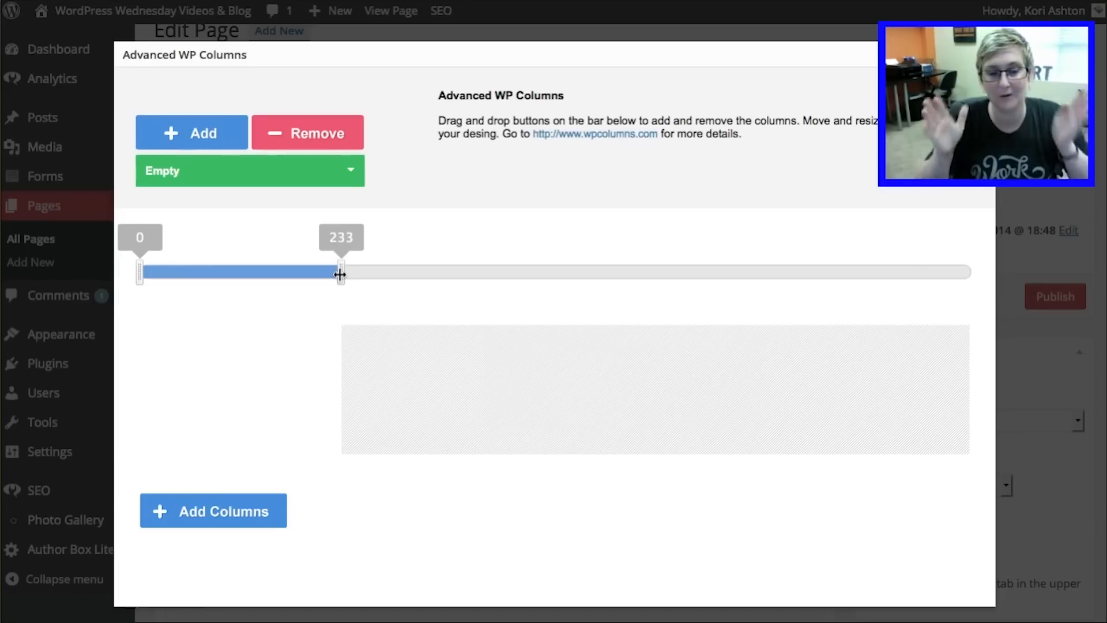
{"action": "left_click_drag", "start_coordinate": [340, 273], "coordinate": [491, 274]}
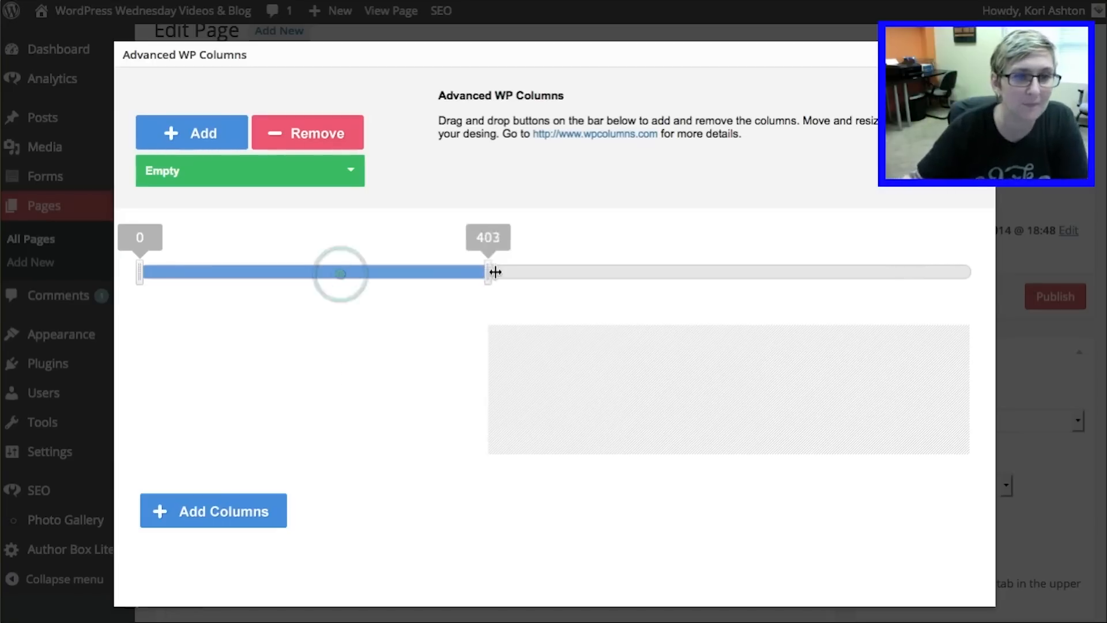
{"action": "left_click_drag", "start_coordinate": [487, 271], "coordinate": [540, 272]}
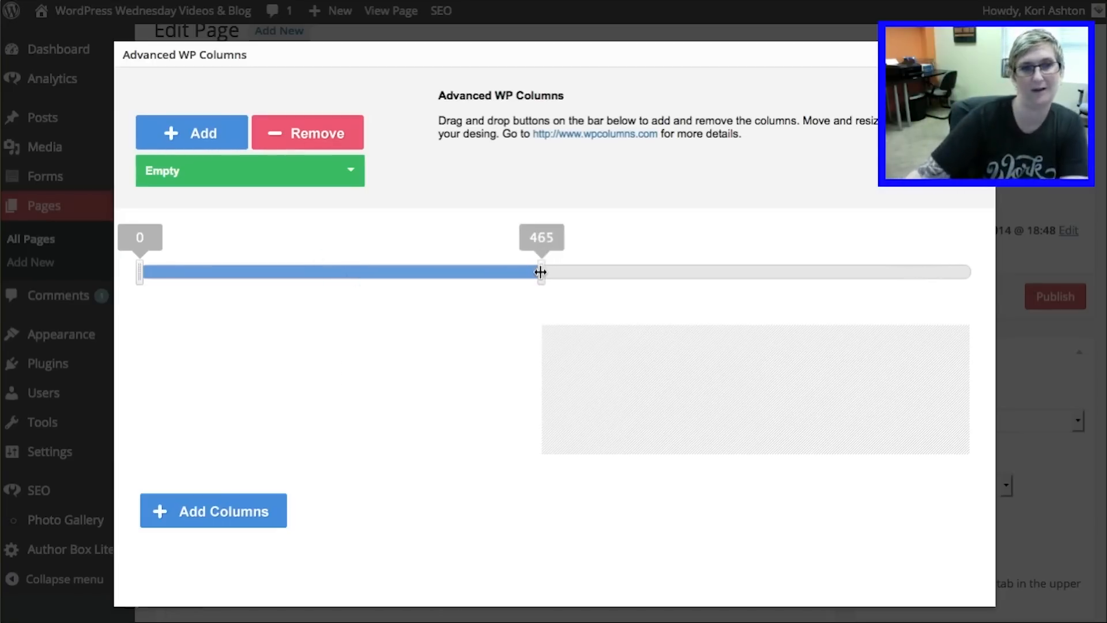
{"action": "mouse_move", "coordinate": [283, 233]}
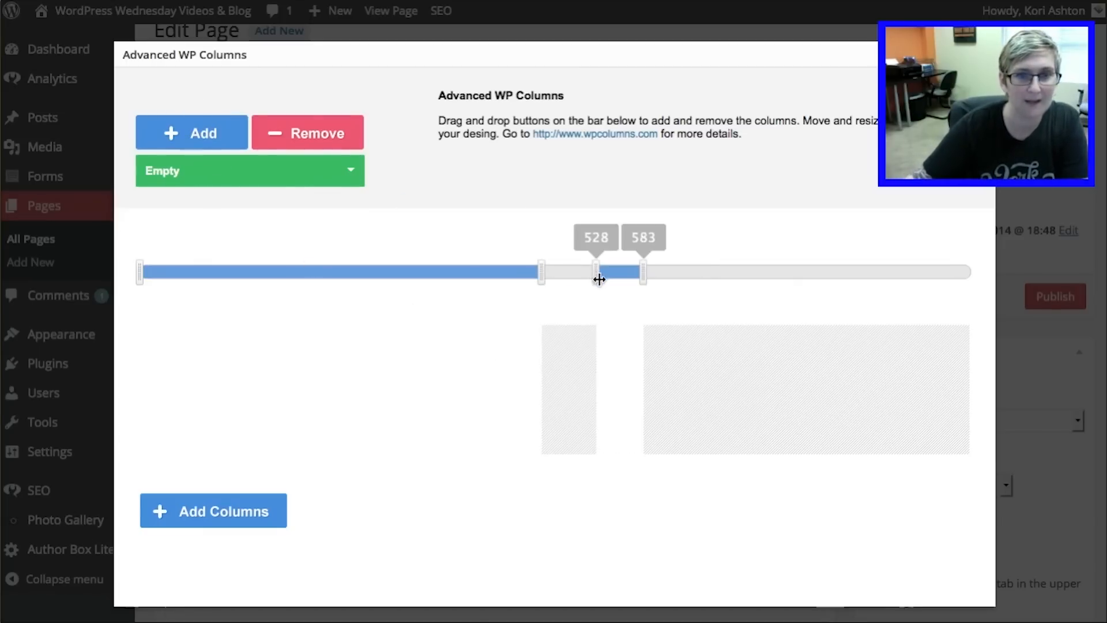
Size column two to span 479–959, filling the right half
{"action": "left_click_drag", "start_coordinate": [598, 276], "coordinate": [553, 276]}
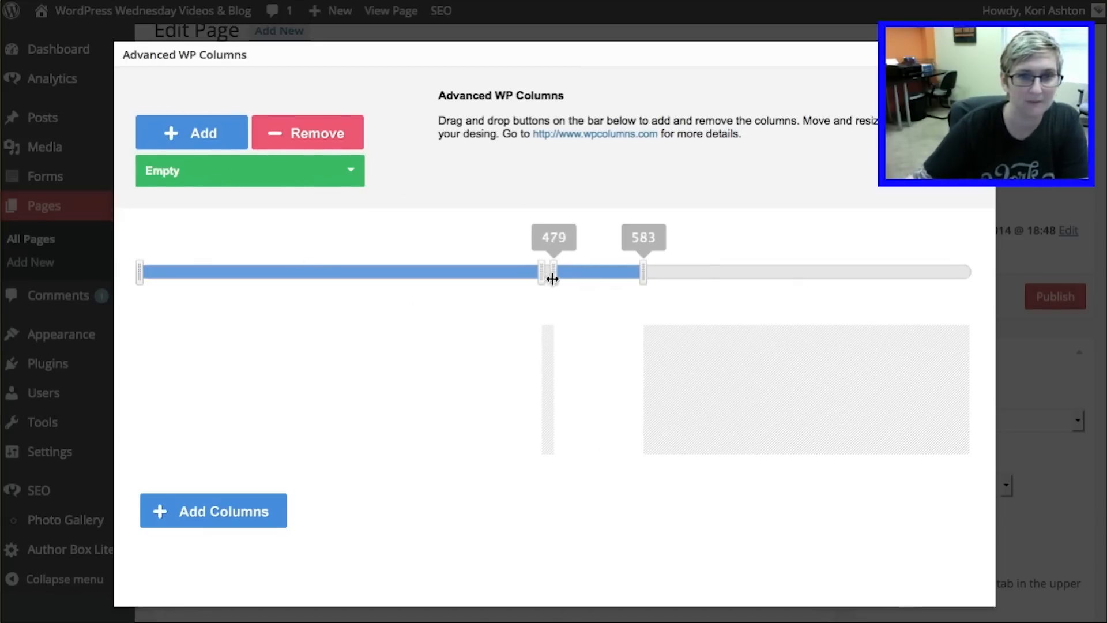
{"action": "left_click_drag", "start_coordinate": [642, 272], "coordinate": [969, 274]}
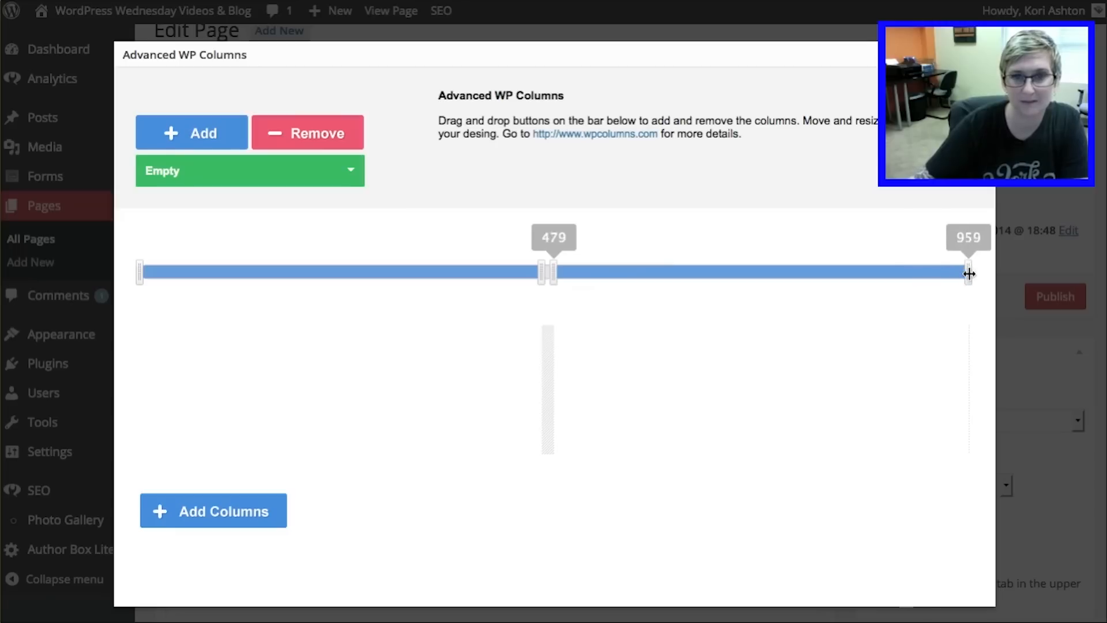
{"action": "left_click_drag", "start_coordinate": [548, 272], "coordinate": [558, 272]}
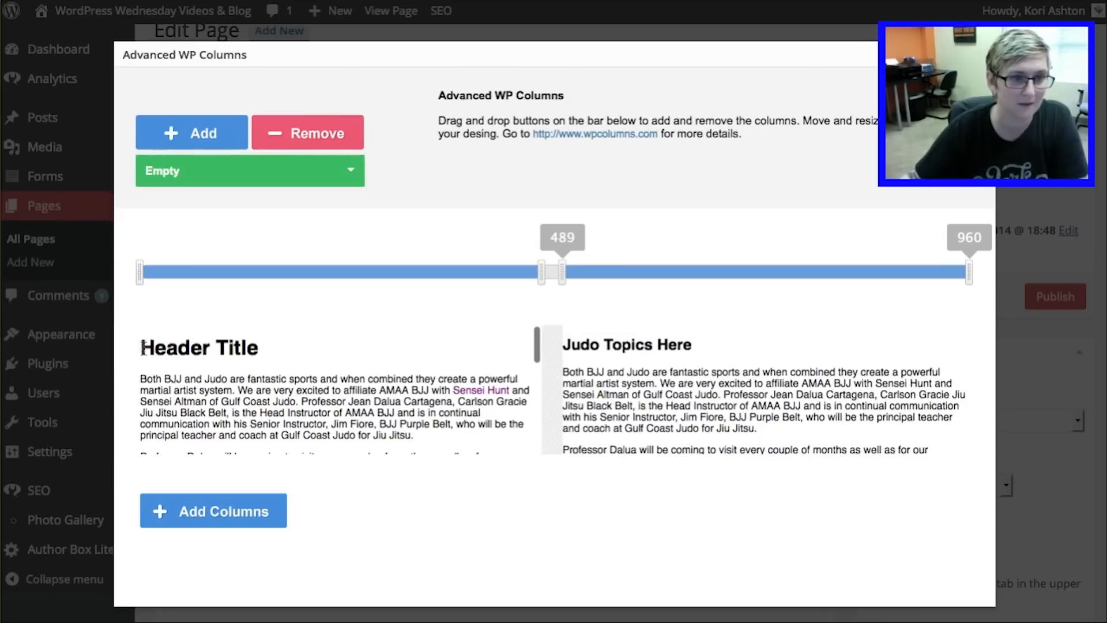
Insert the Header Title and Judo text columns into Another Page with Add Columns
{"action": "left_click", "coordinate": [199, 347]}
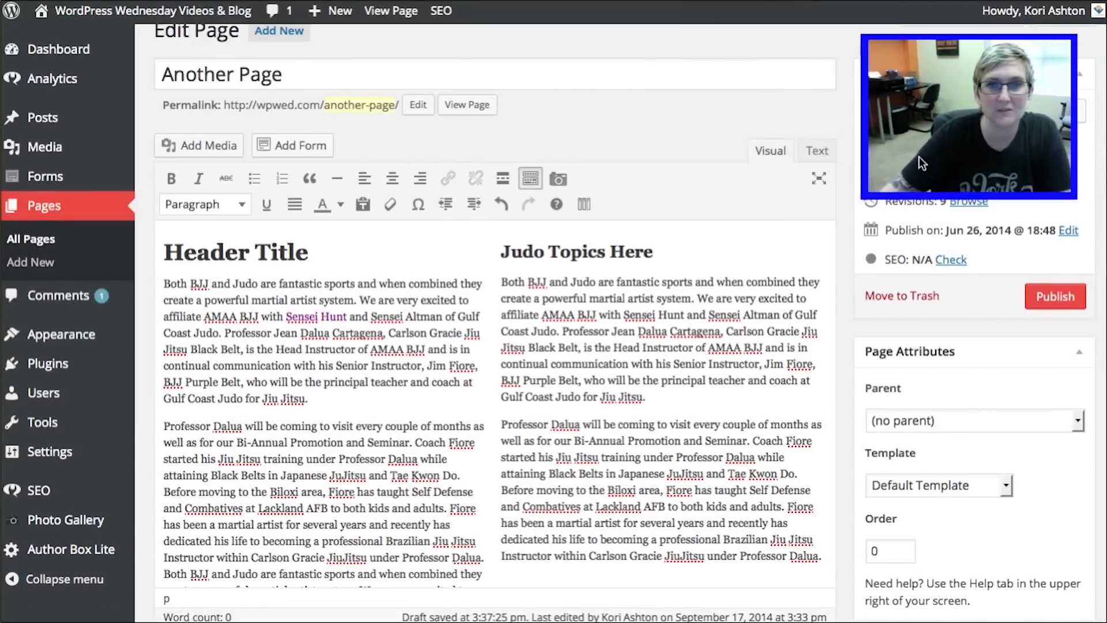
{"action": "mouse_move", "coordinate": [683, 220]}
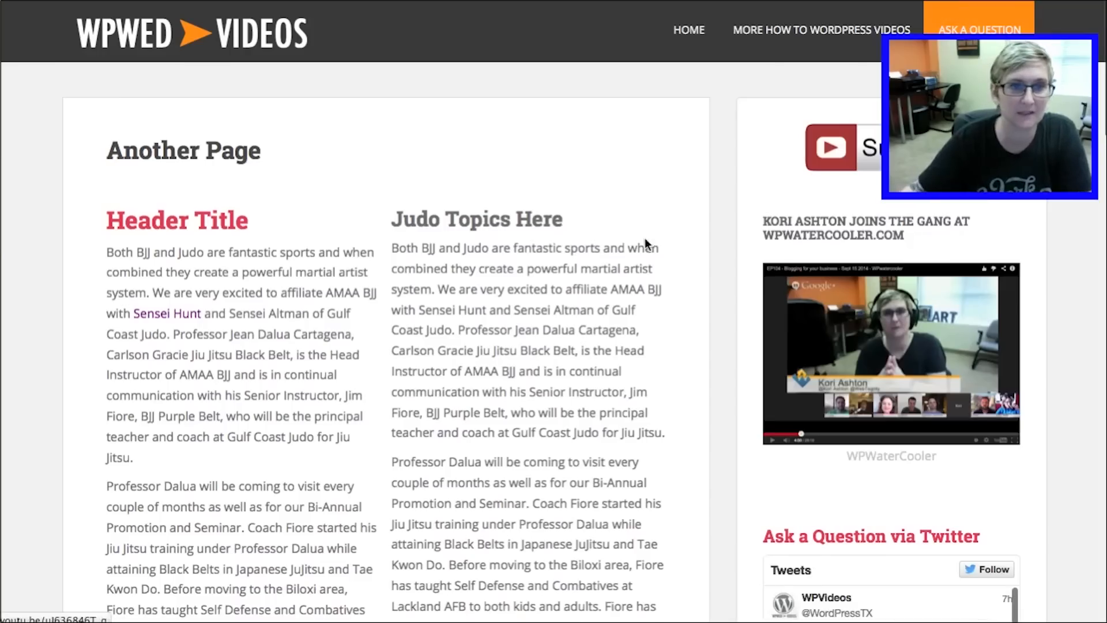
Scroll down the live Another Page to review the two side-by-side columns
{"action": "scroll", "scroll_direction": "down", "scroll_amount": 3}
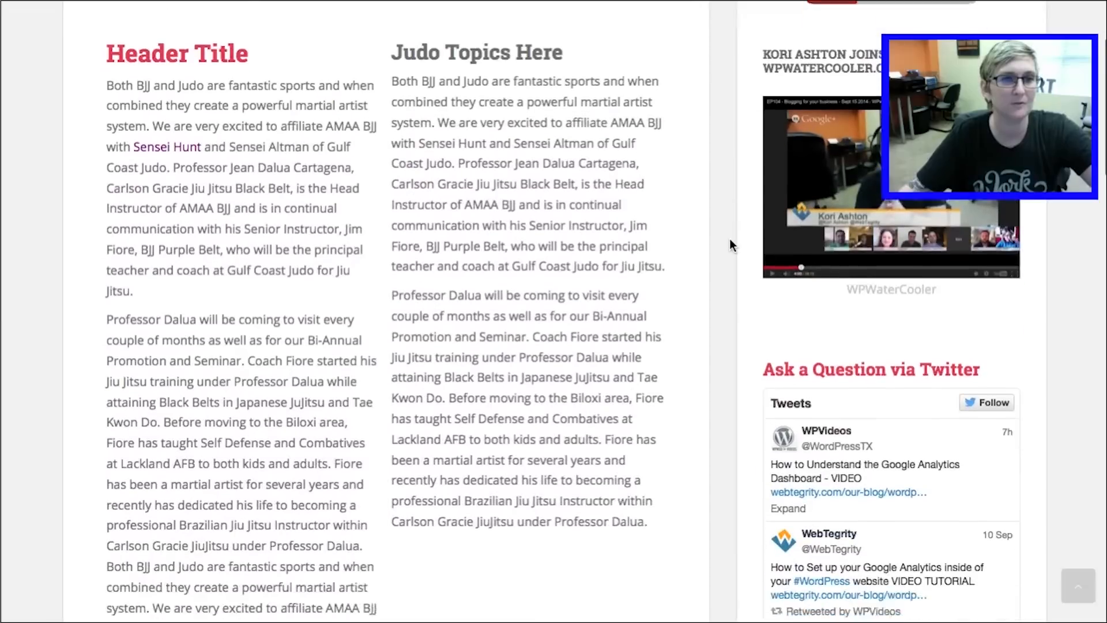
{"action": "scroll", "scroll_direction": "down", "scroll_amount": 3}
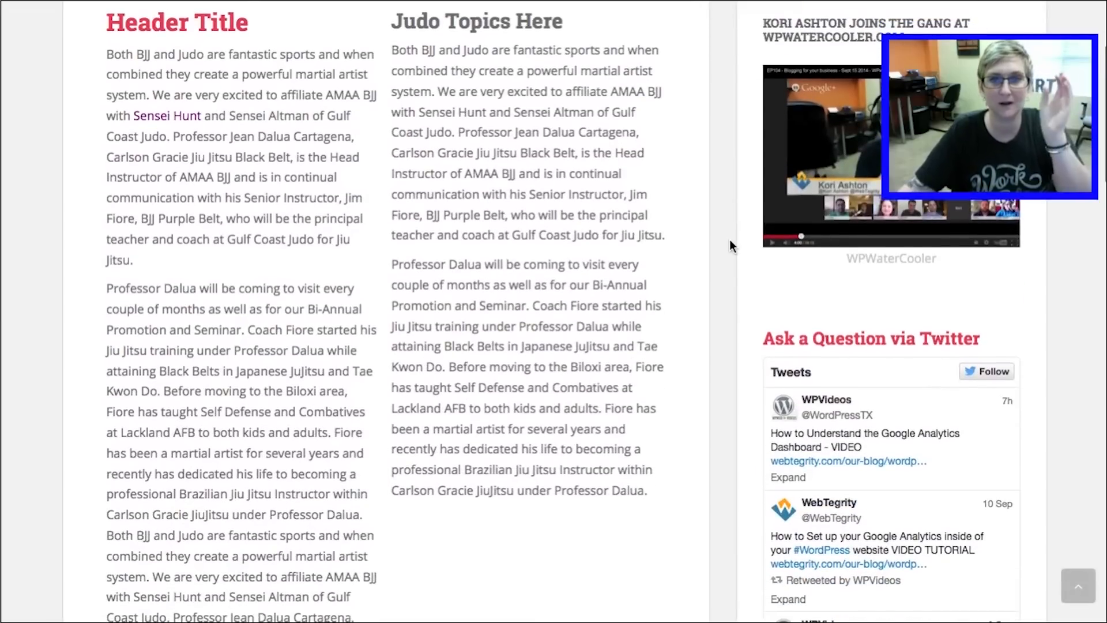
{"action": "scroll", "scroll_direction": "down", "scroll_amount": 3}
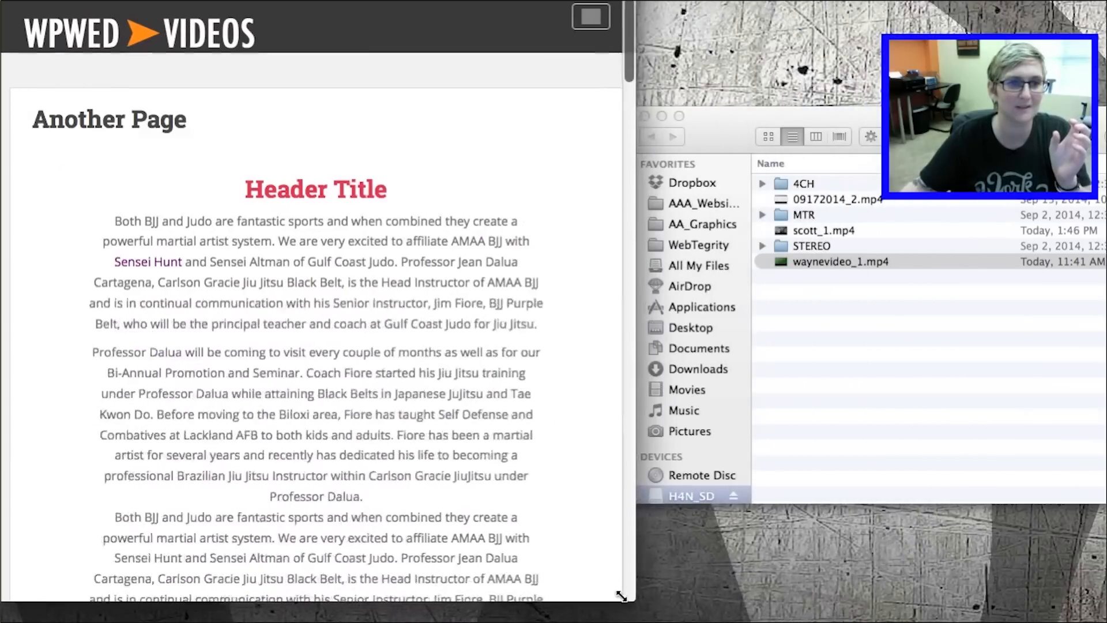
Scroll the narrowed live page to check that the columns stack into one
{"action": "scroll", "scroll_direction": "down", "scroll_amount": 3}
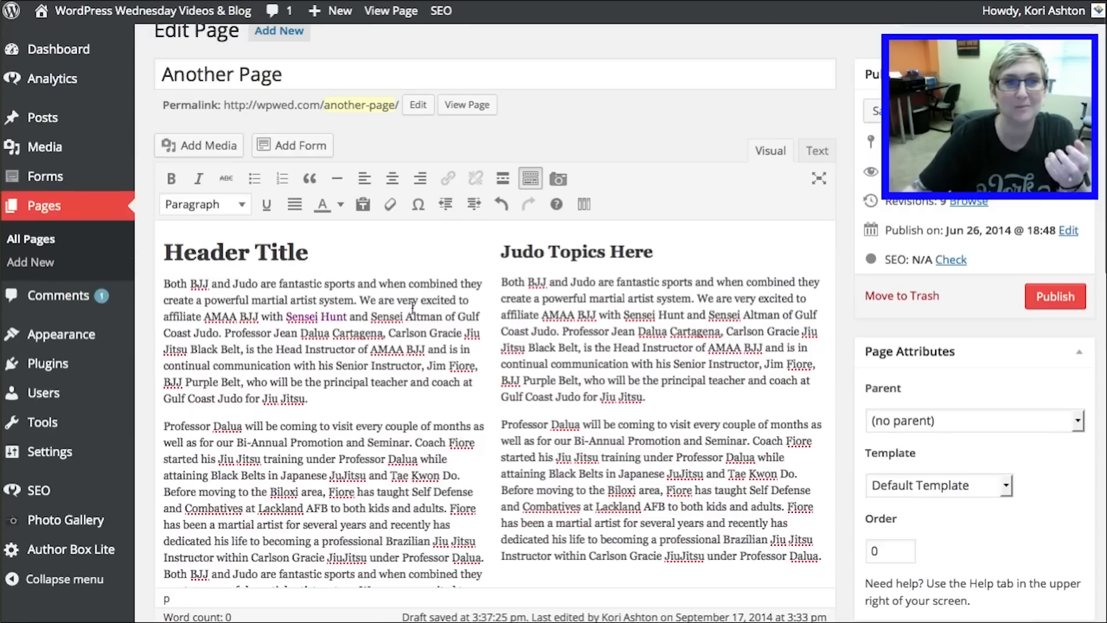
Build a three-column layout in the columns builder, the last column ending at 960
{"action": "left_click", "coordinate": [583, 204]}
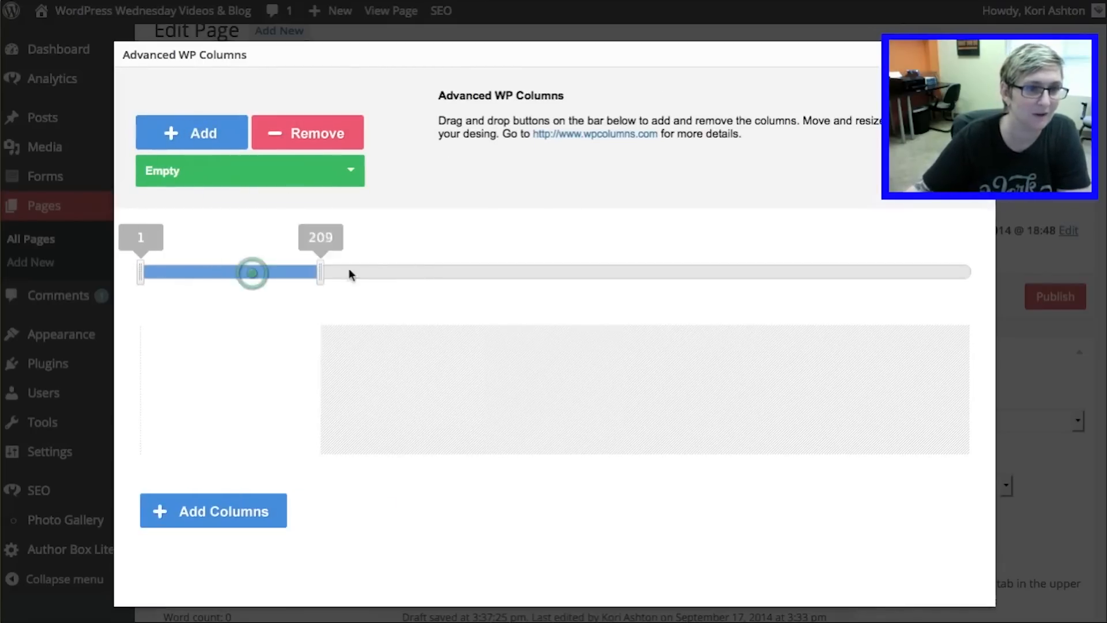
{"action": "left_click_drag", "start_coordinate": [320, 274], "coordinate": [419, 274]}
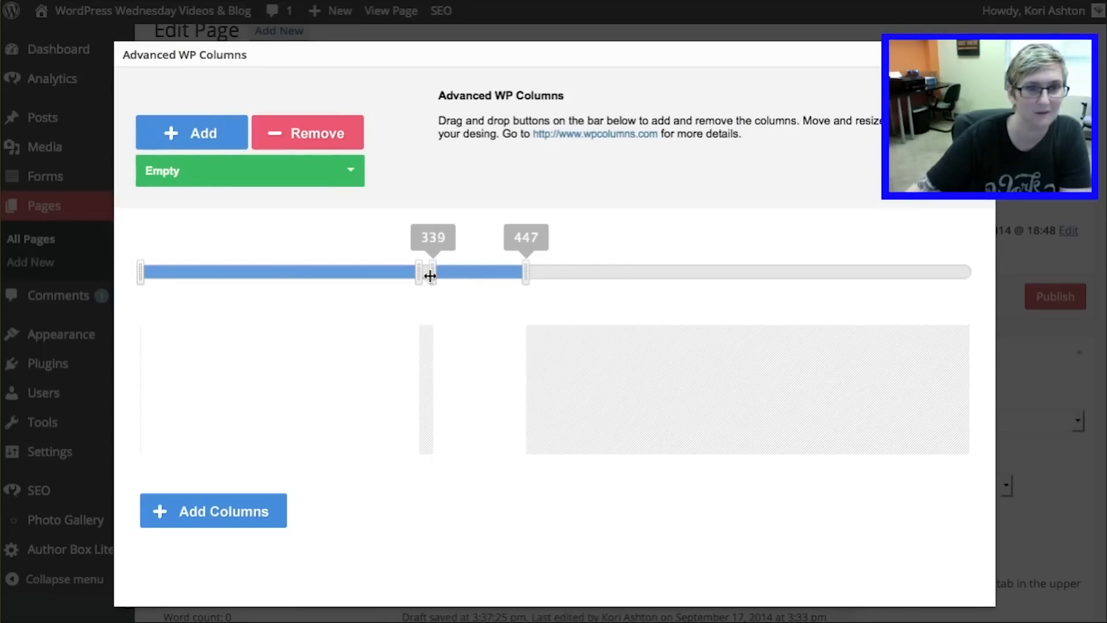
{"action": "left_click_drag", "start_coordinate": [526, 272], "coordinate": [668, 272]}
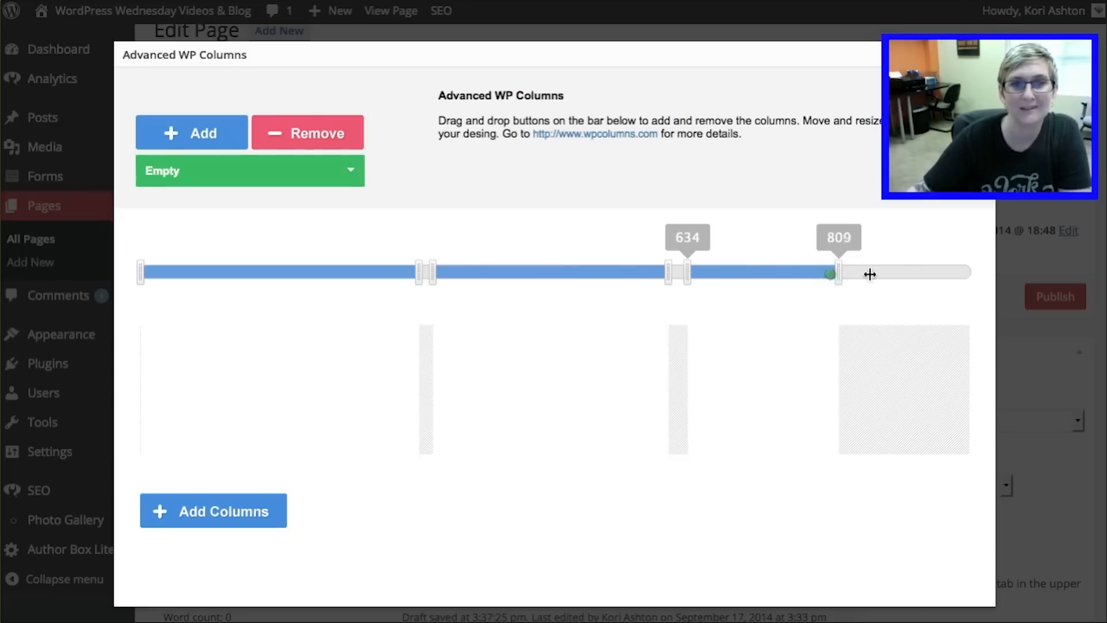
{"action": "left_click_drag", "start_coordinate": [832, 274], "coordinate": [969, 273]}
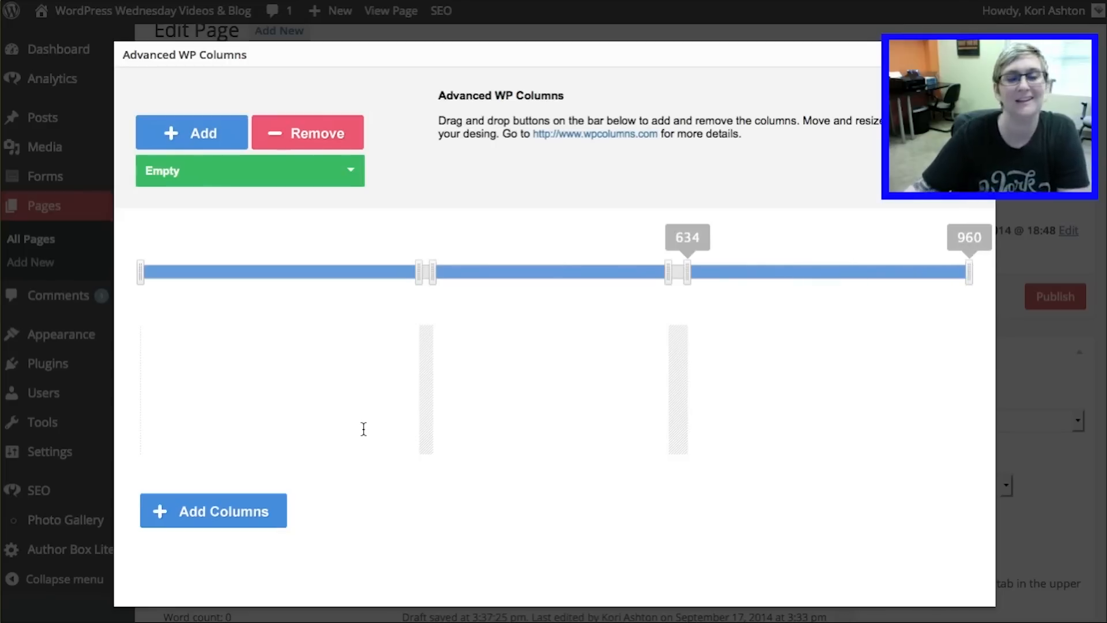